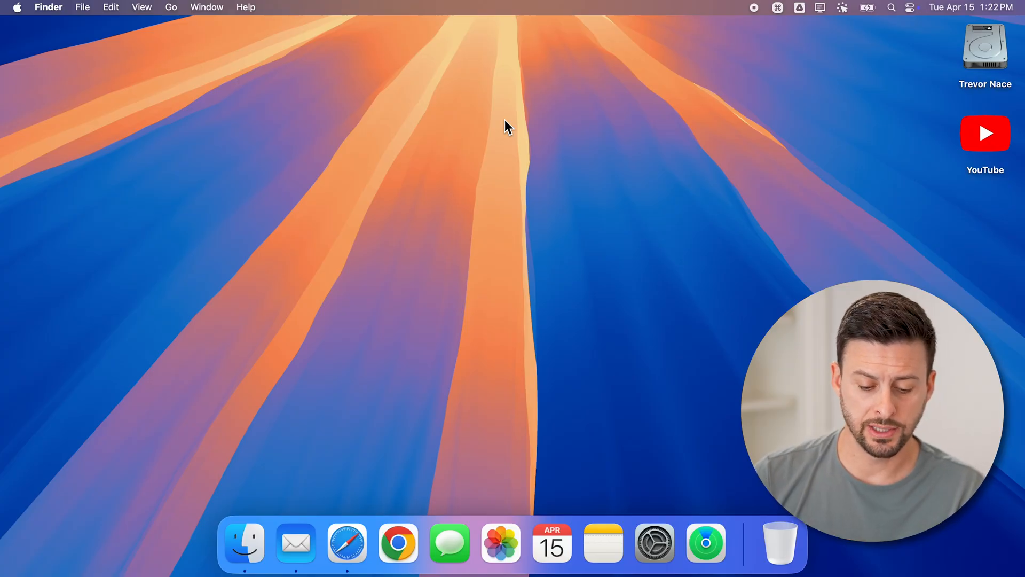
pyautogui.moveTo(243, 542)
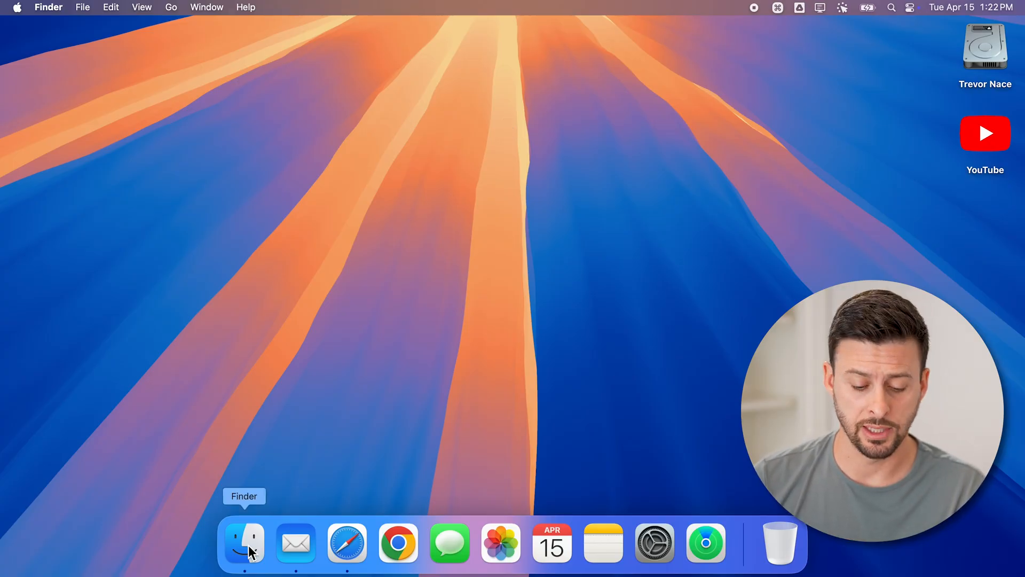
# Bring up a new Finder window from the Dock showing the startup disk's top-level folders
pyautogui.click(244, 543)
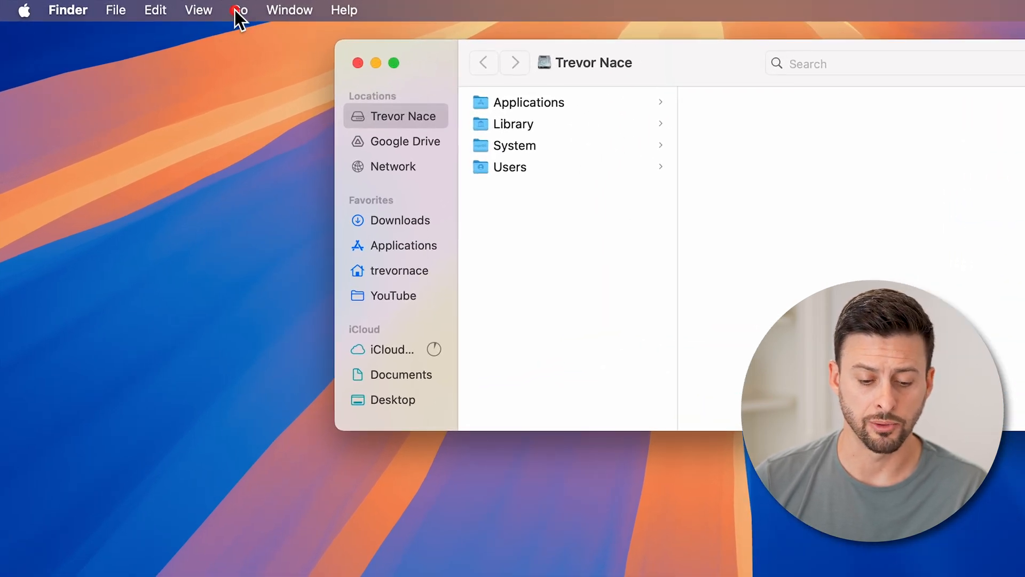
# Jump to the user's hidden Library folder via the Go menu
pyautogui.click(240, 10)
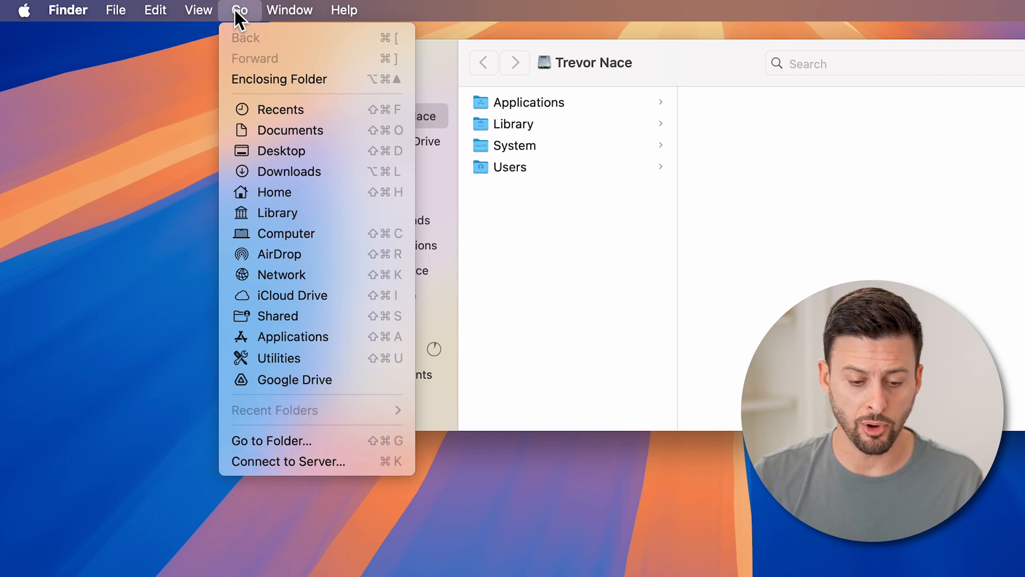
pyautogui.moveTo(278, 212)
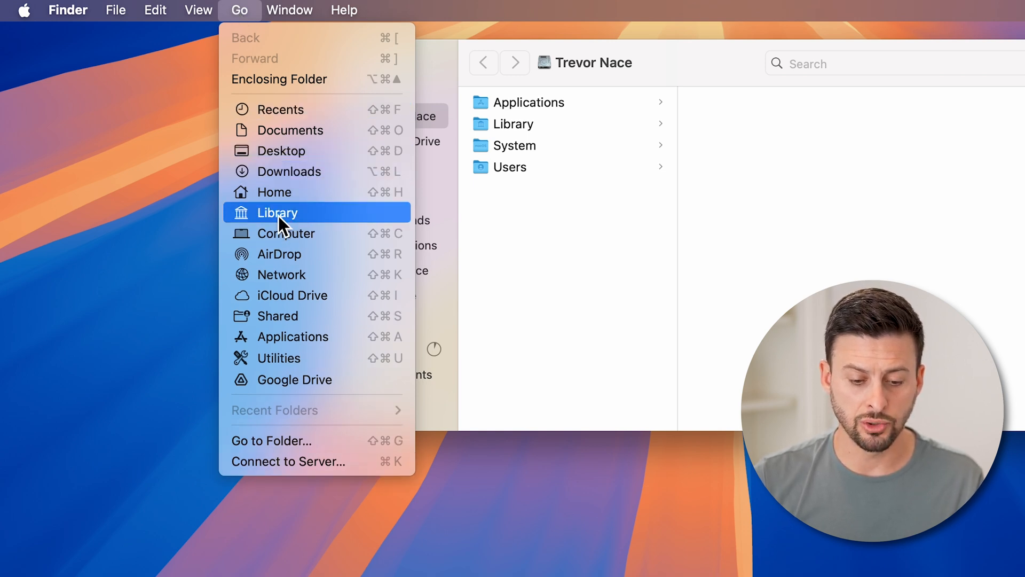
pyautogui.click(277, 213)
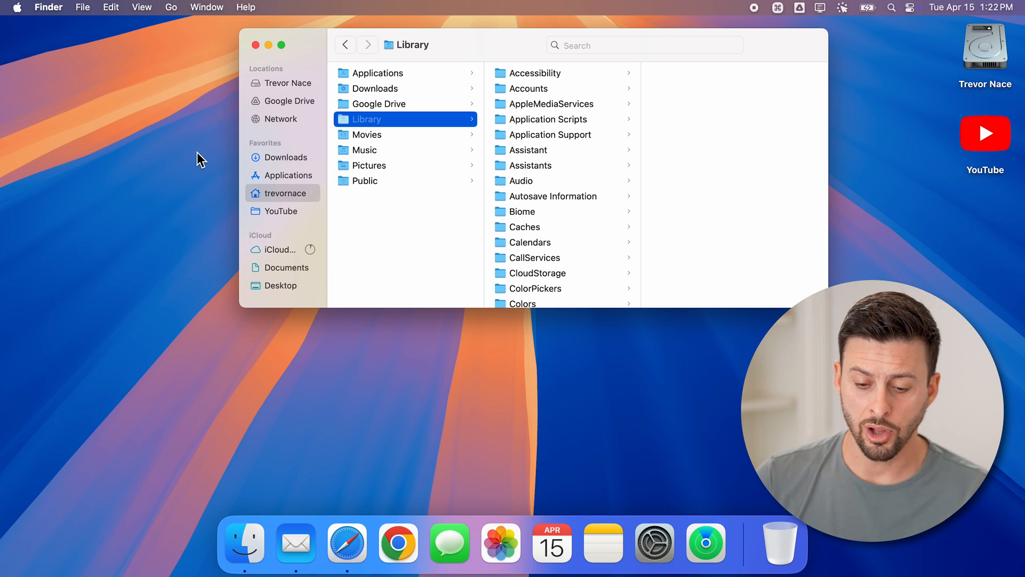
pyautogui.moveTo(547, 141)
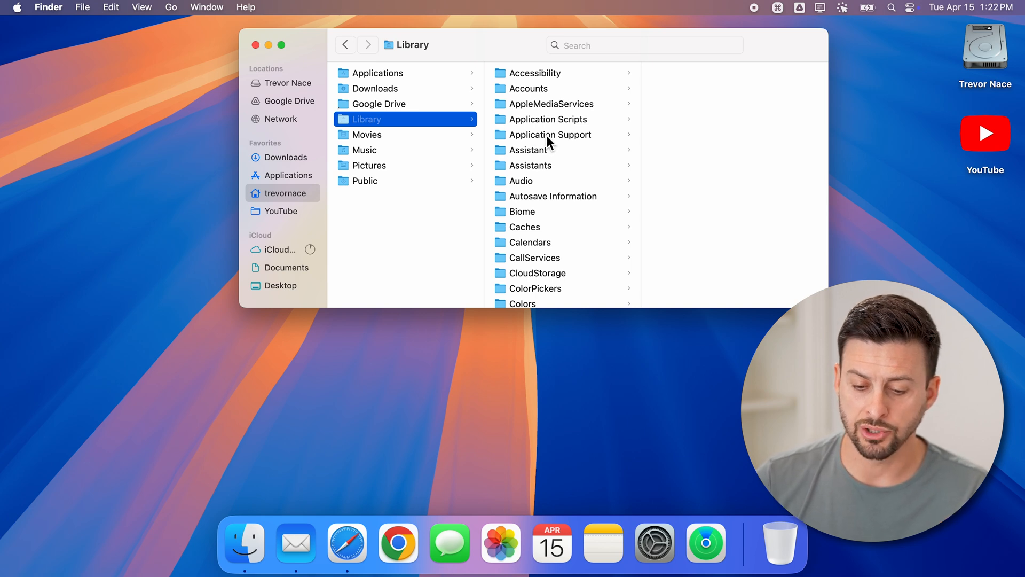
# Navigate into Application Support, then into its MobileSync folder to reveal Backup
pyautogui.click(549, 135)
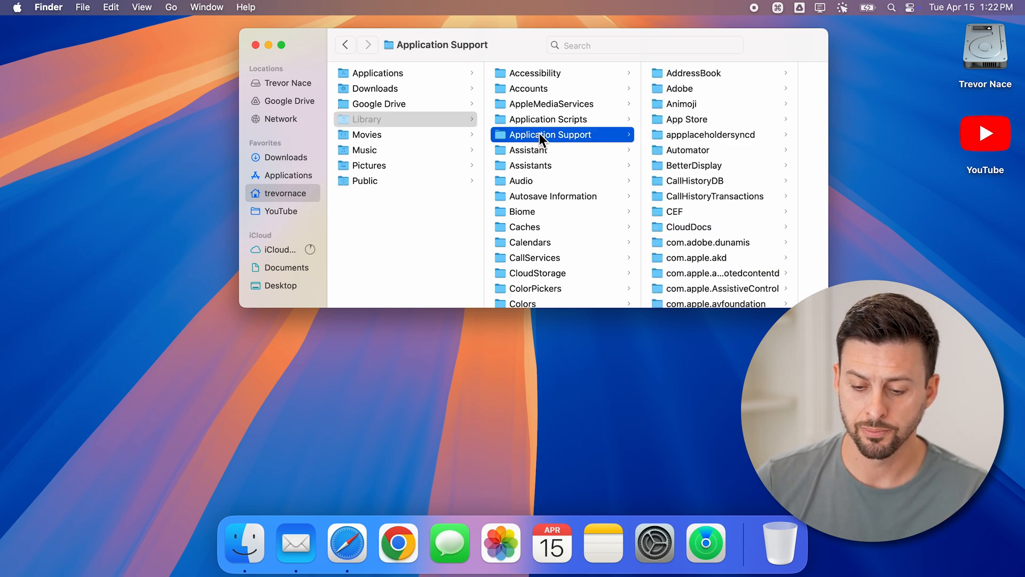
pyautogui.scroll(-3)
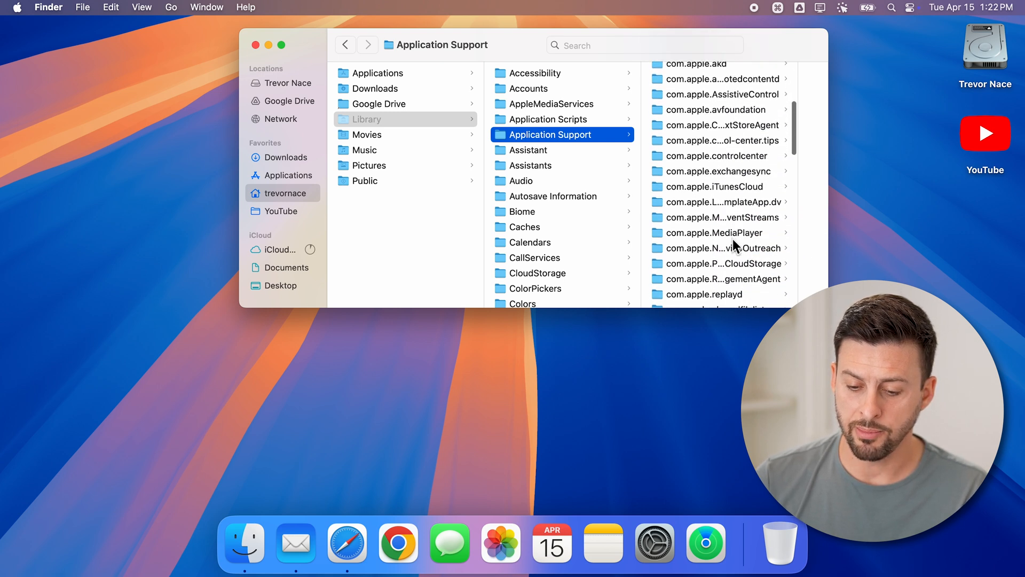
pyautogui.scroll(-3)
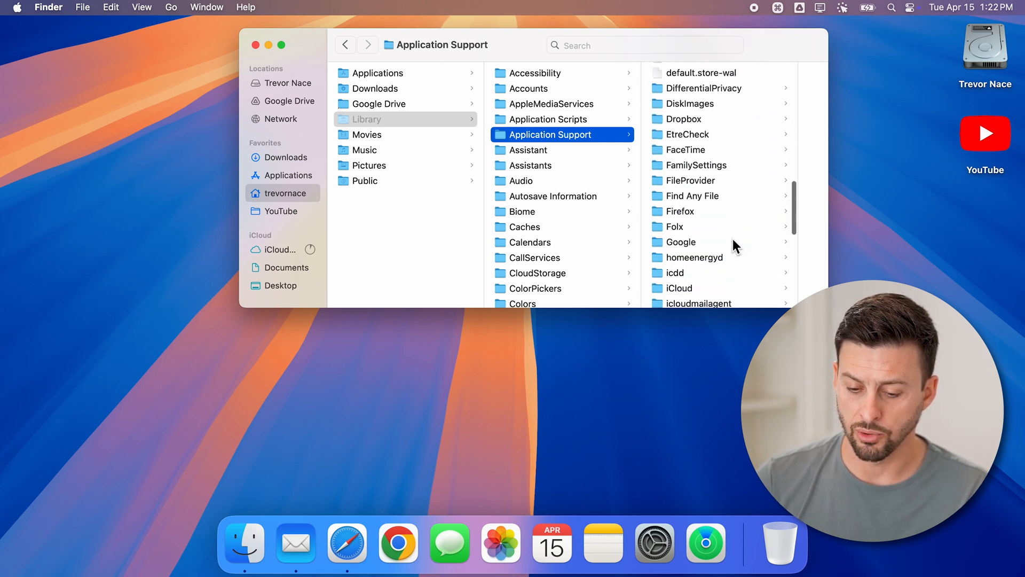
pyautogui.scroll(-3)
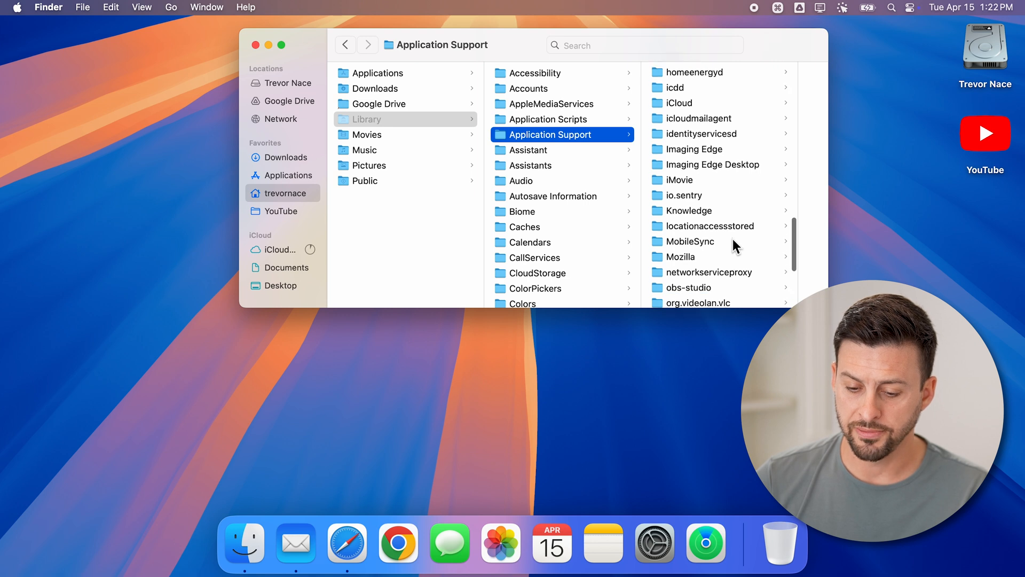
pyautogui.scroll(-3)
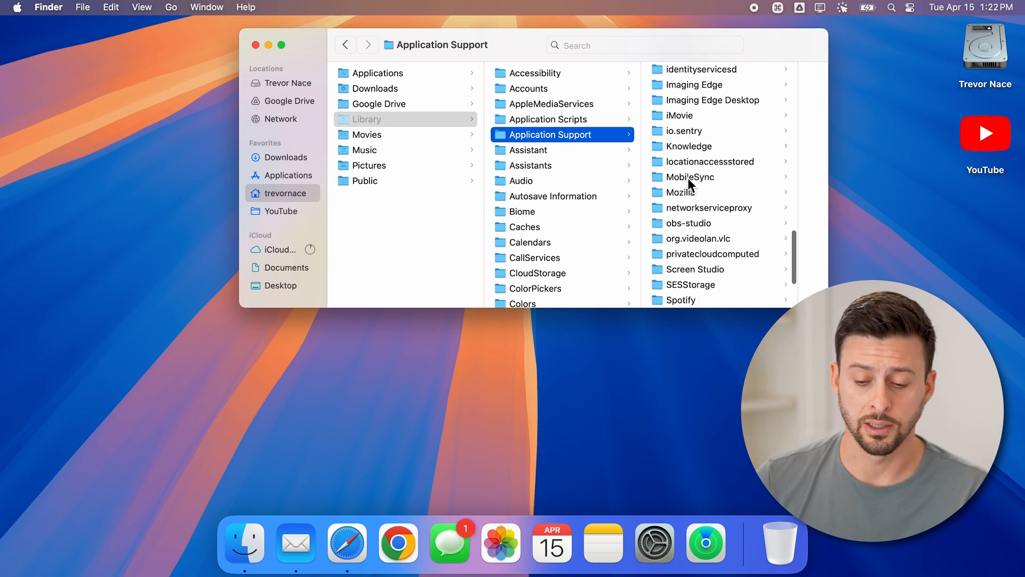
pyautogui.click(690, 176)
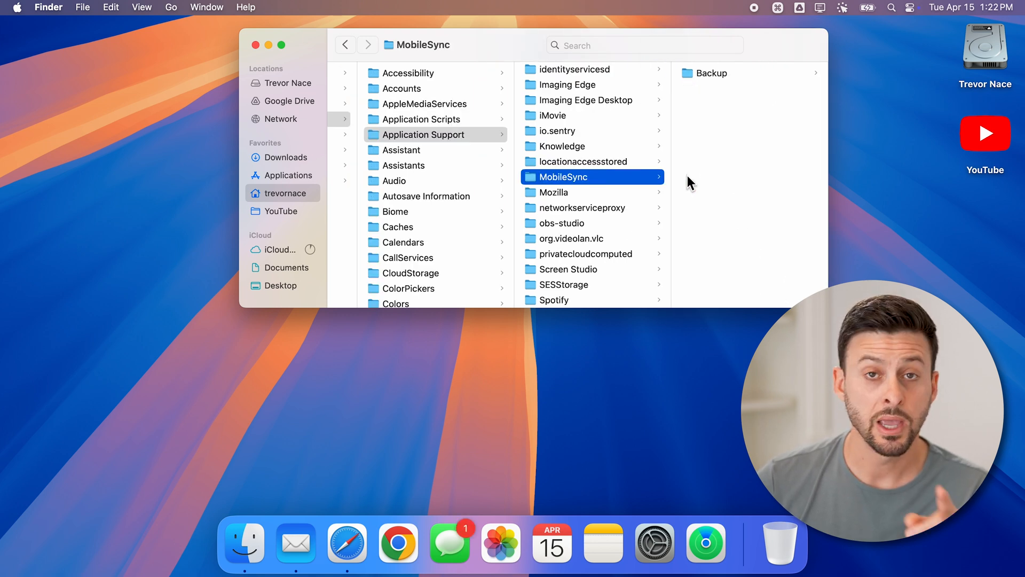
pyautogui.moveTo(696, 127)
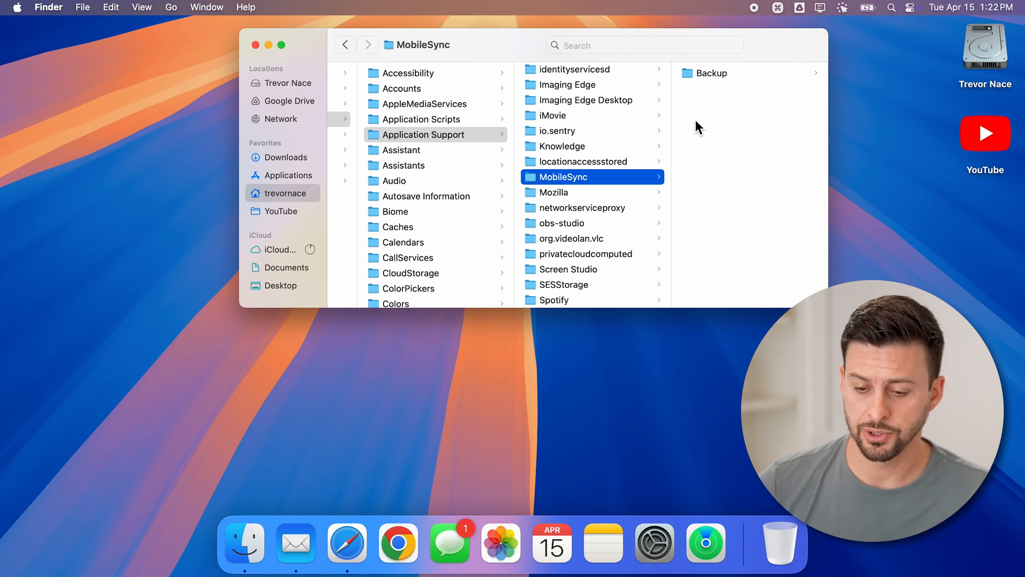
# Enter the Backup folder inside MobileSync where iPhone backups are stored
pyautogui.click(711, 73)
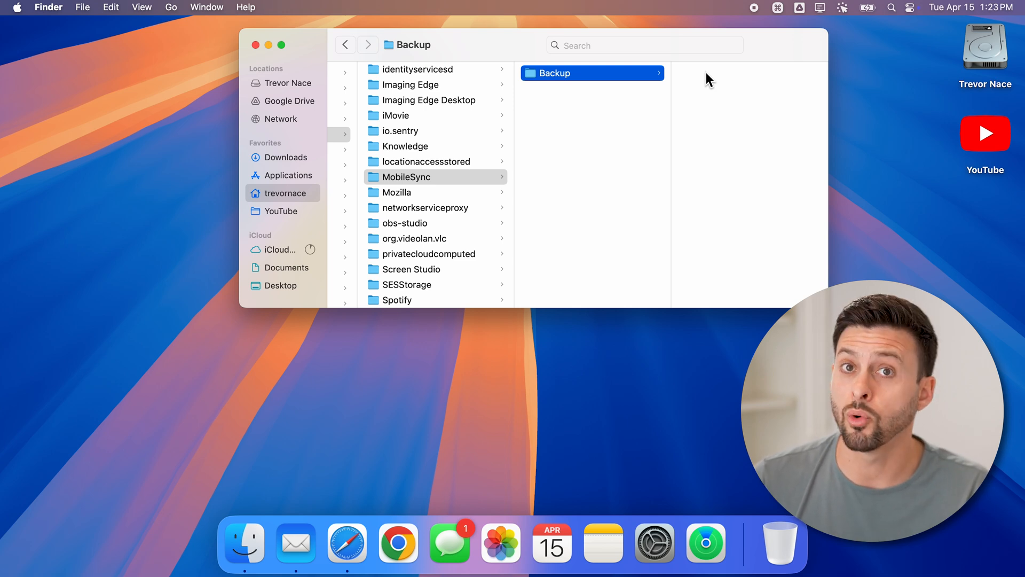
pyautogui.moveTo(715, 101)
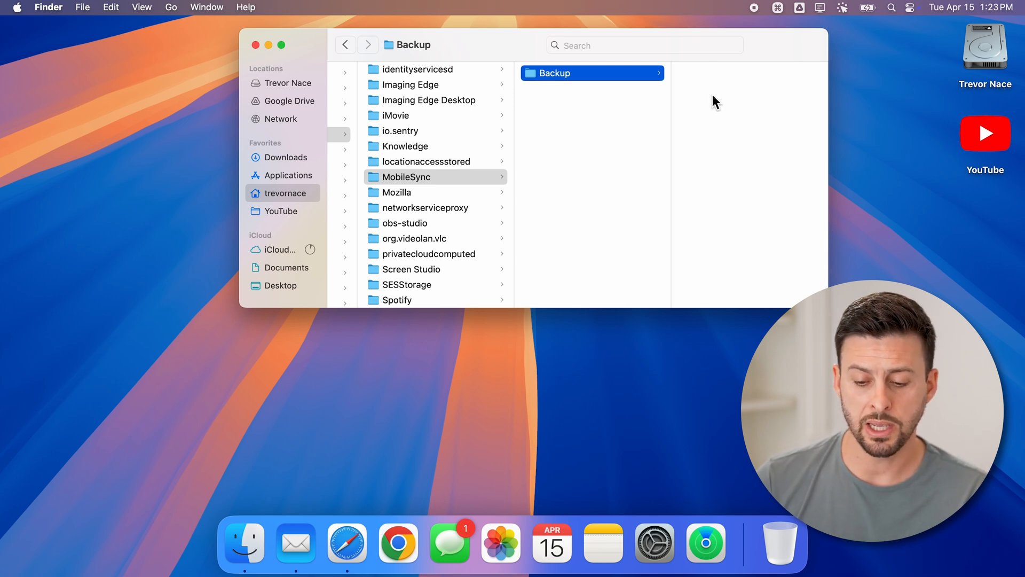
pyautogui.moveTo(621, 97)
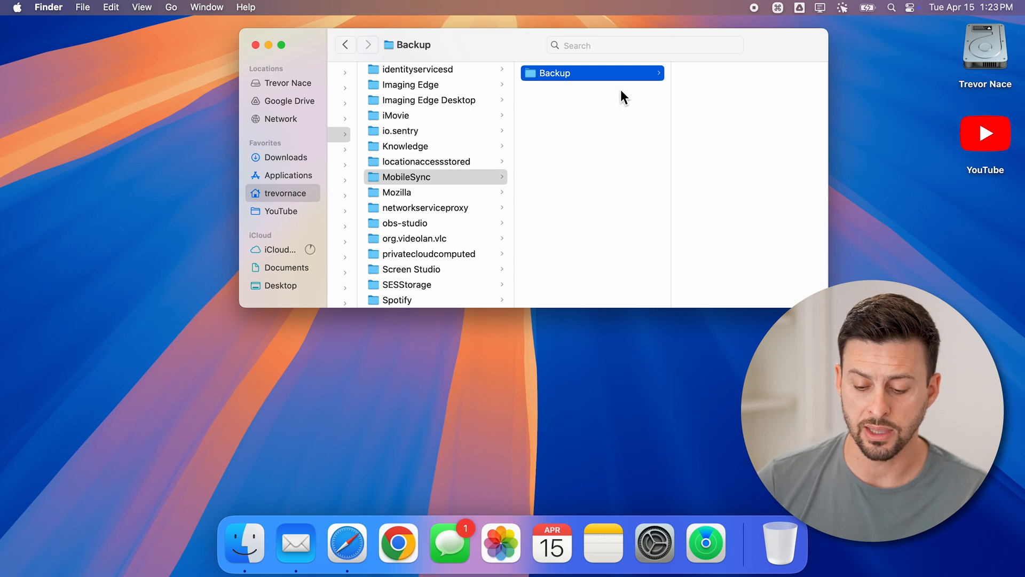
pyautogui.moveTo(591, 415)
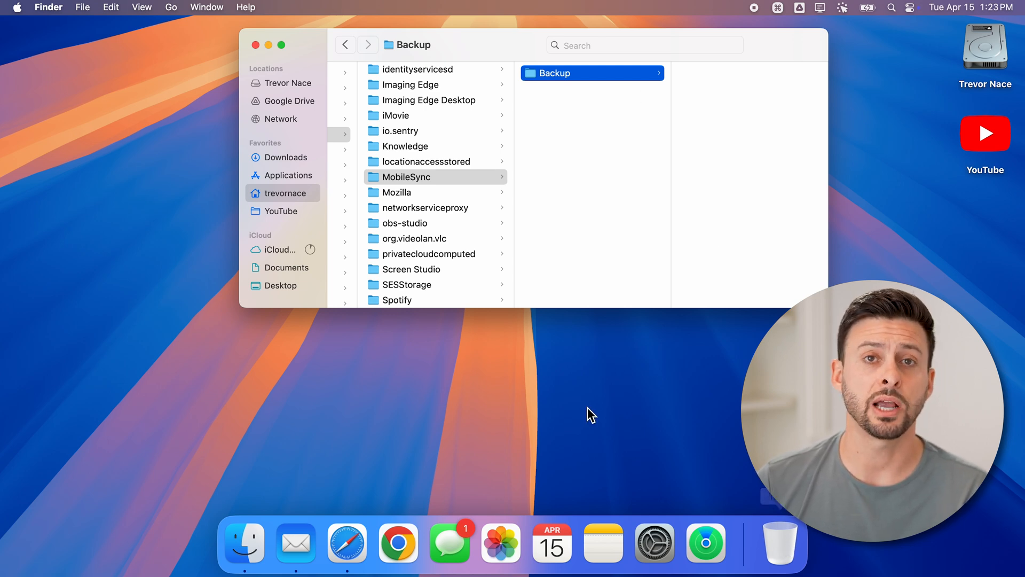